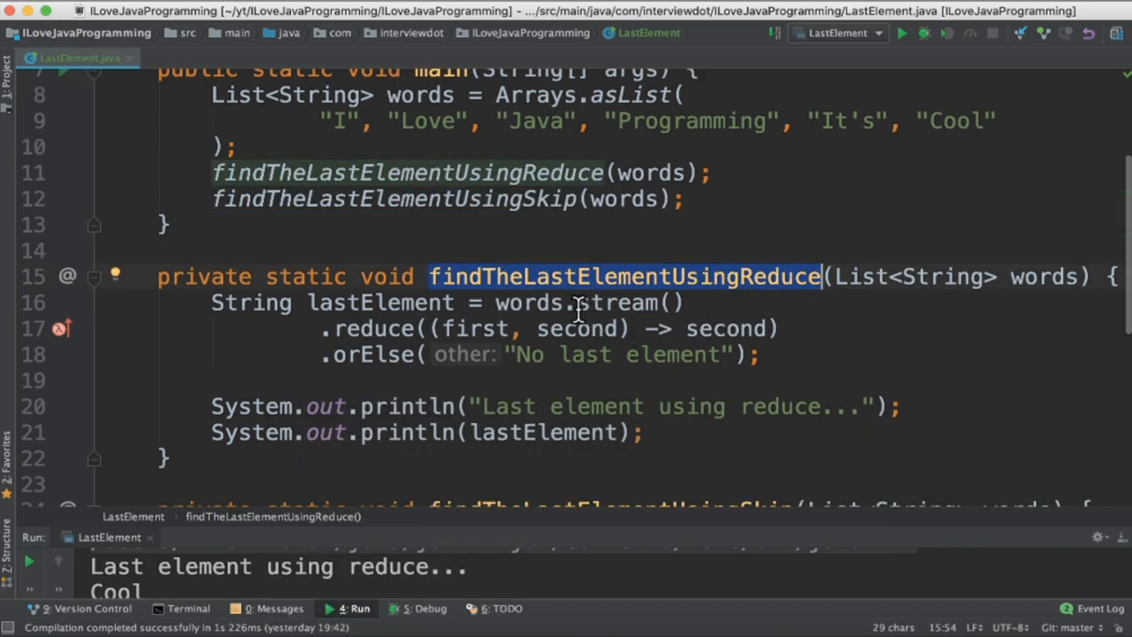
# Step: Highlight the streamed words list and lambda parameter, then review the skip method printing 'Cool'
pyautogui.doubleClick(527, 302)
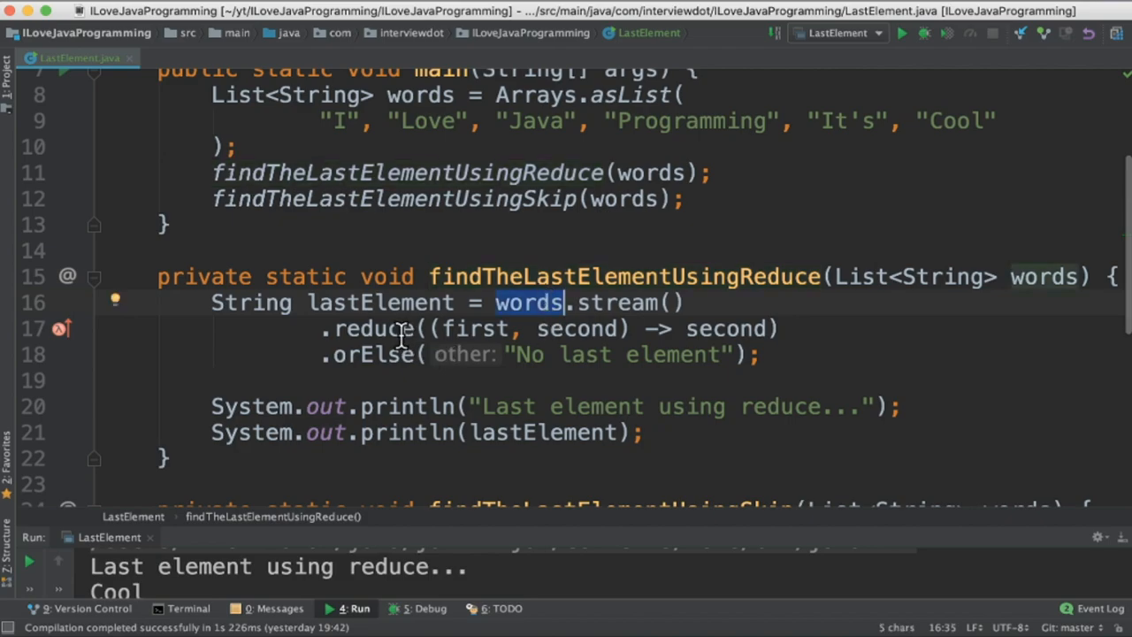
pyautogui.doubleClick(476, 327)
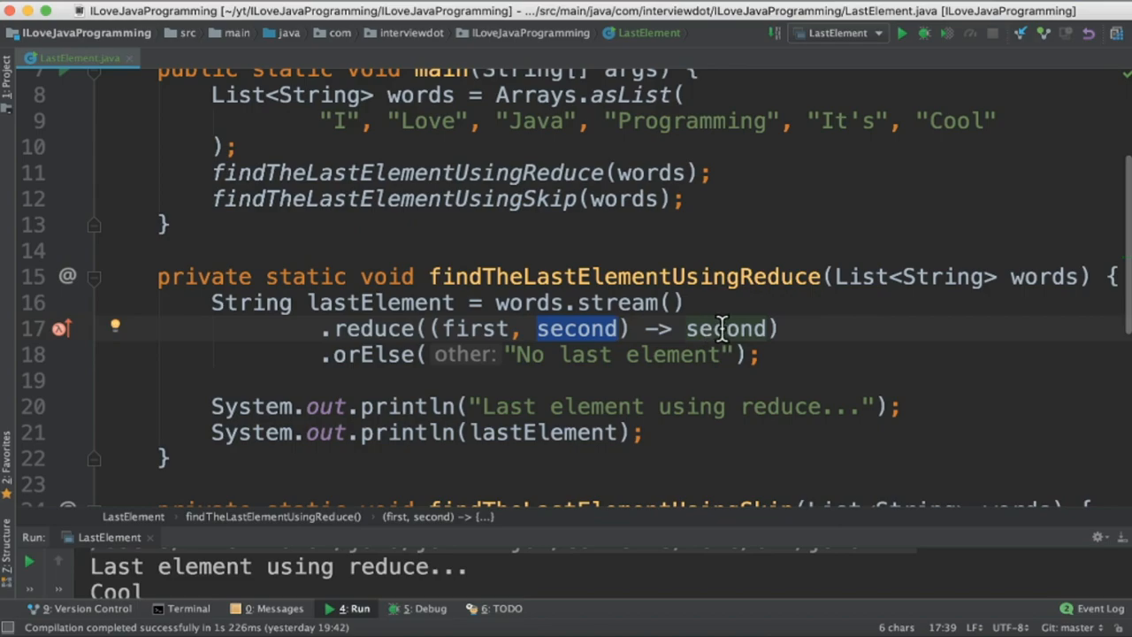
pyautogui.moveTo(574, 333)
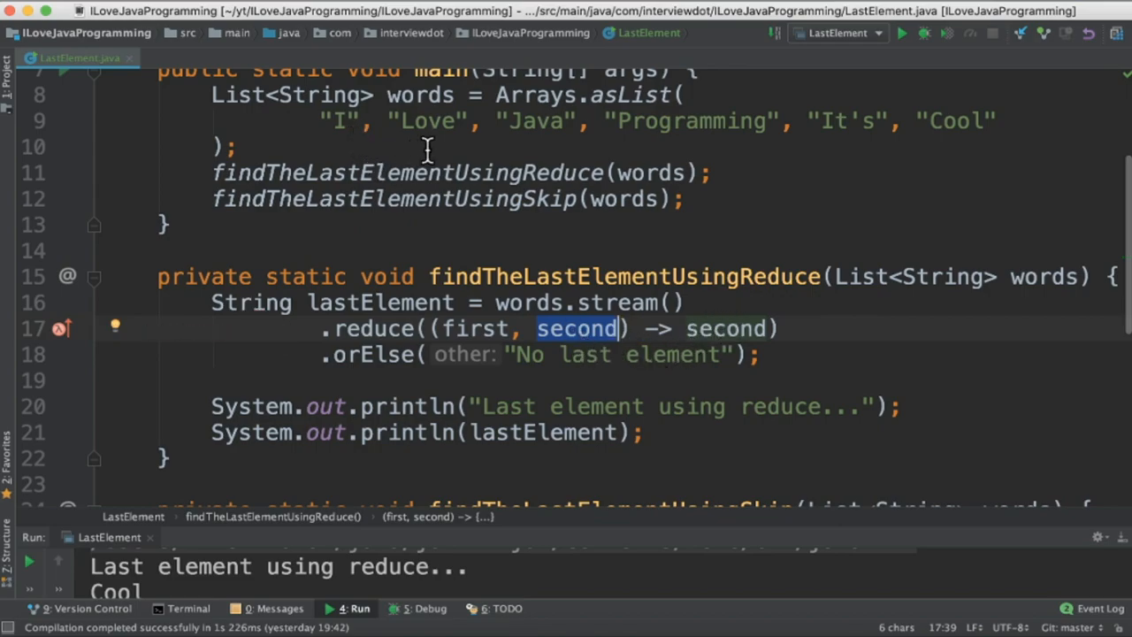
pyautogui.moveTo(891, 150)
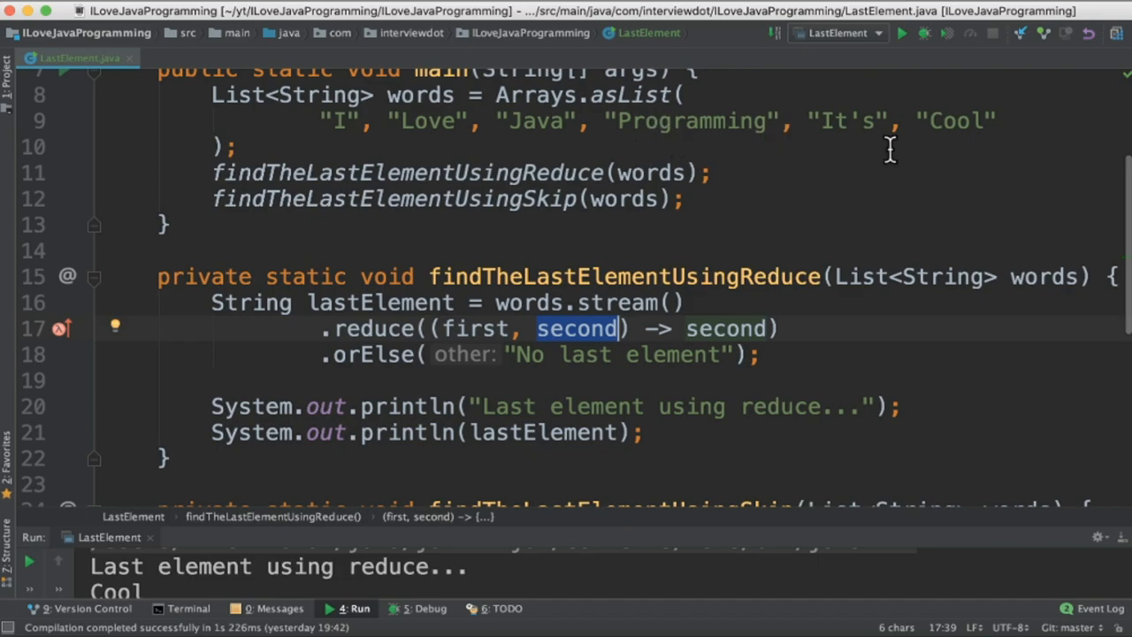
pyautogui.click(495, 327)
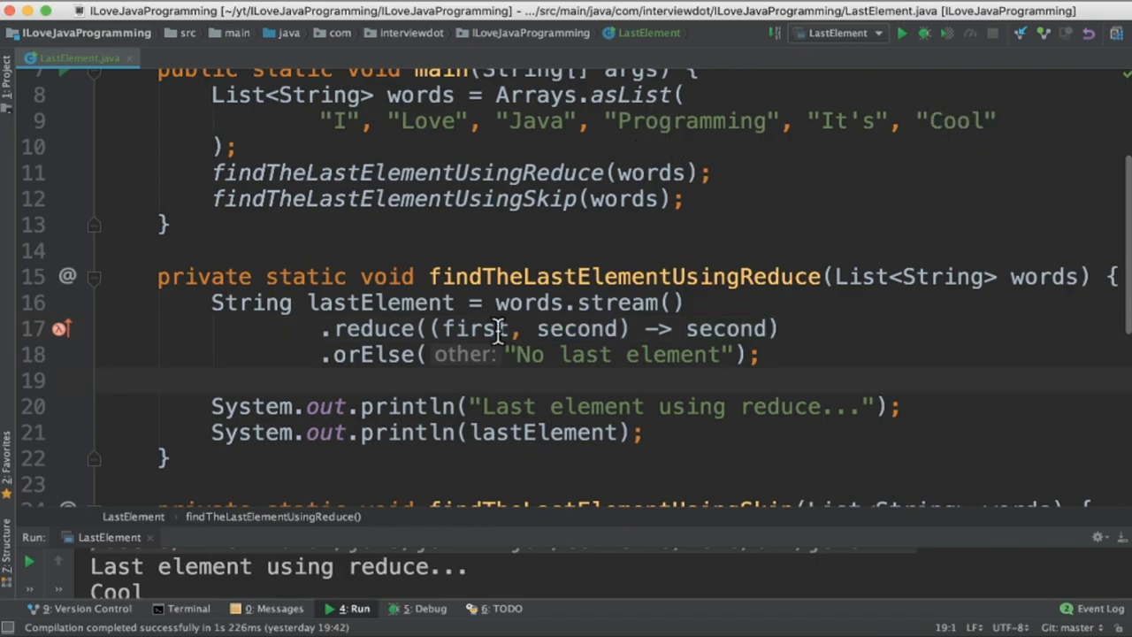
pyautogui.doubleClick(380, 303)
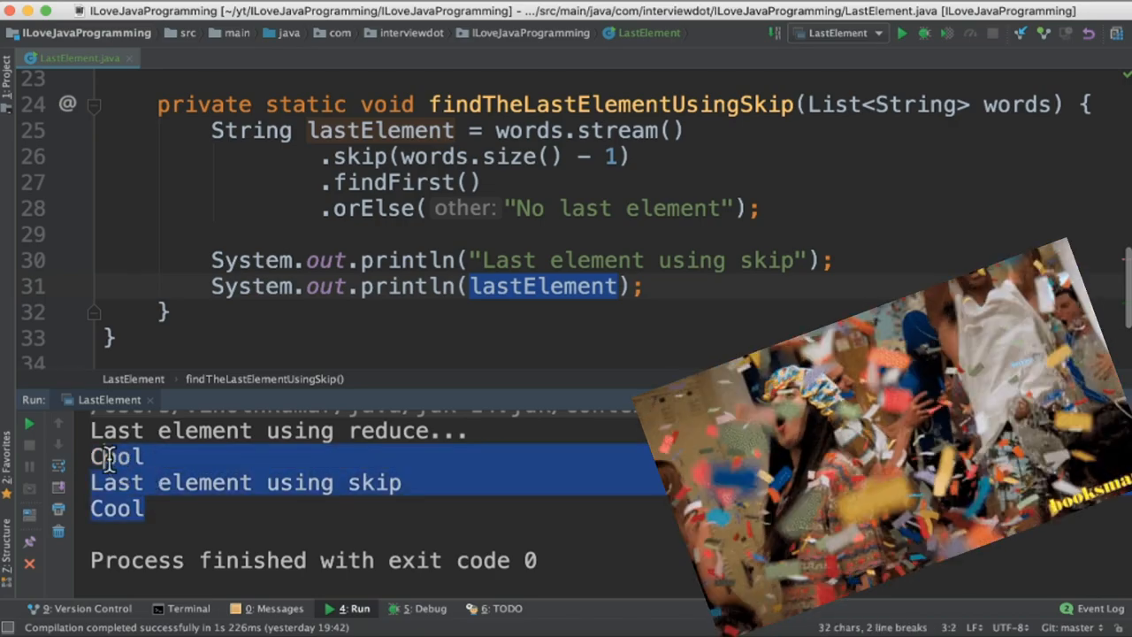
pyautogui.click(541, 509)
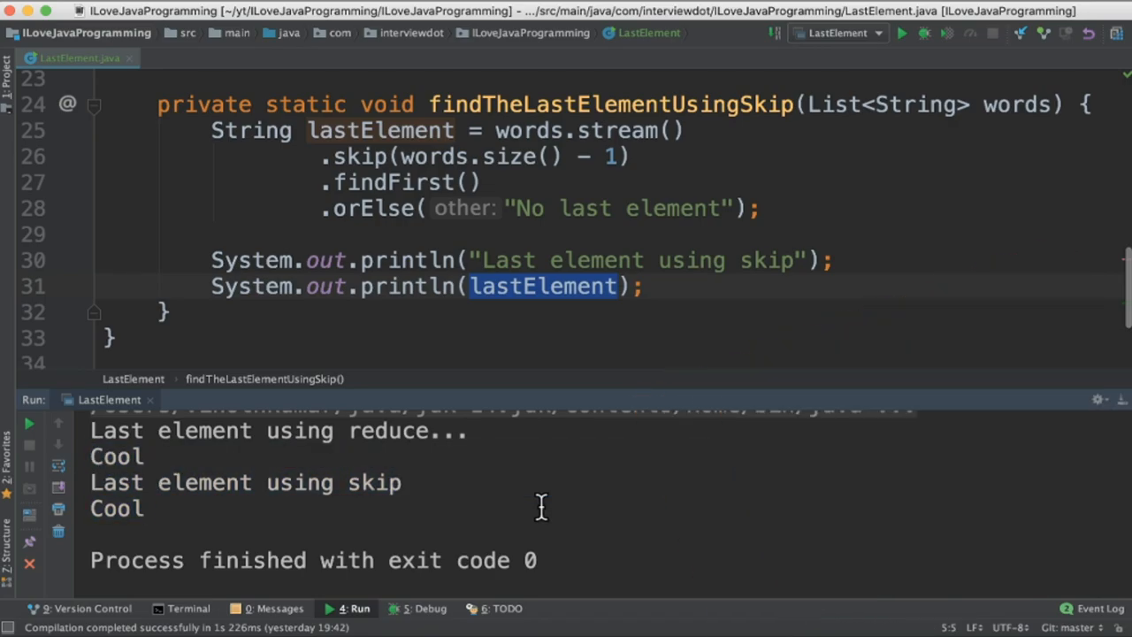